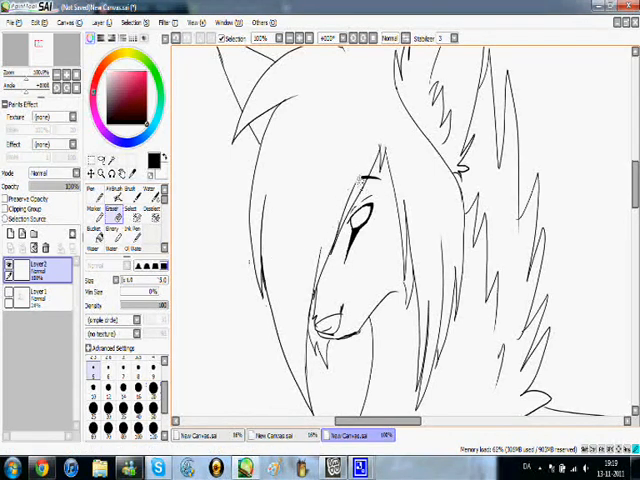
Zoom out with the scroll wheel until the whole lying wolf sketch fits the window.
{"action": "scroll", "scroll_direction": "down", "scroll_amount": 3}
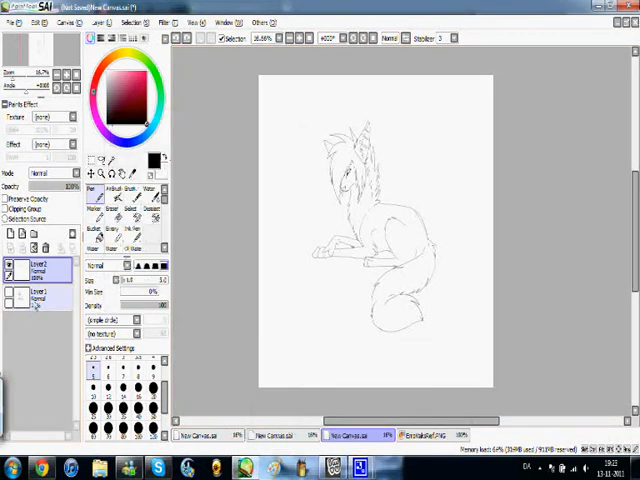
Bring the EmoWolfRef.PNG reference sheet of the black-and-purple wolf into view.
{"action": "left_click_drag", "start_coordinate": [315, 240], "coordinate": [360, 270]}
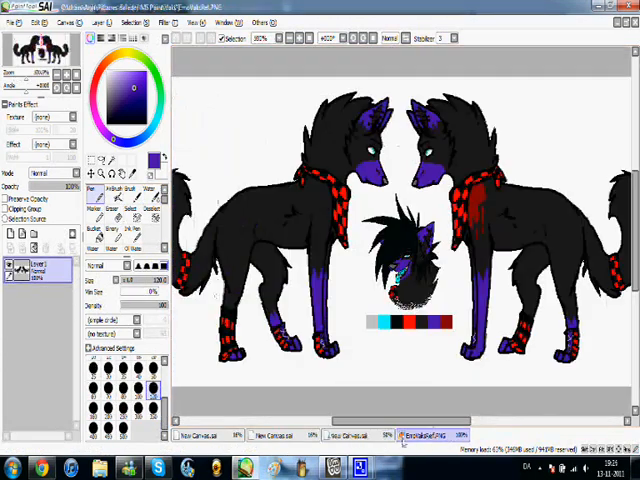
Return to the New Canvas tab holding the wolf painting.
{"action": "left_click", "coordinate": [355, 435]}
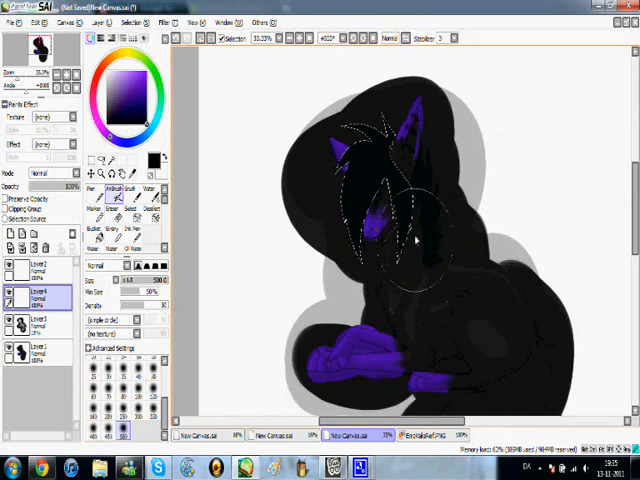
Finish the black body and tail fill, then pick black and the AirBrush tool.
{"action": "left_click", "coordinate": [98, 208]}
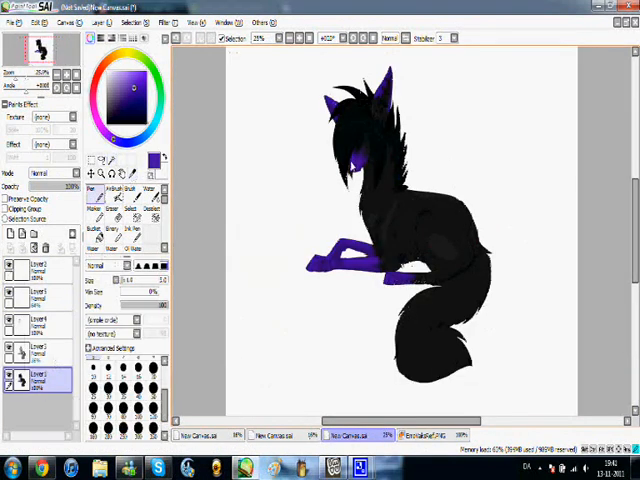
{"action": "left_click", "coordinate": [146, 189]}
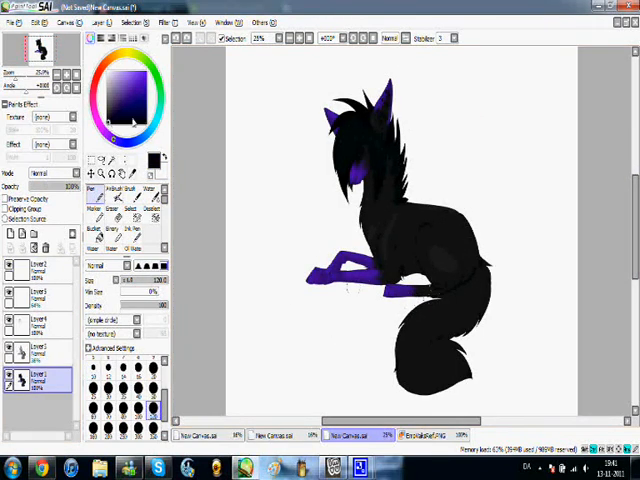
{"action": "left_click", "coordinate": [107, 188]}
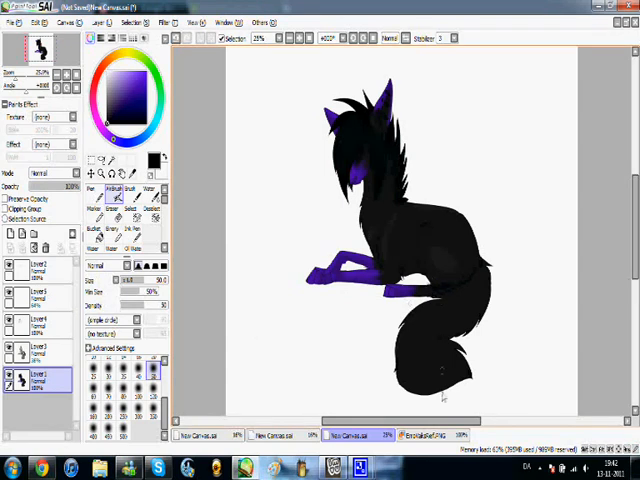